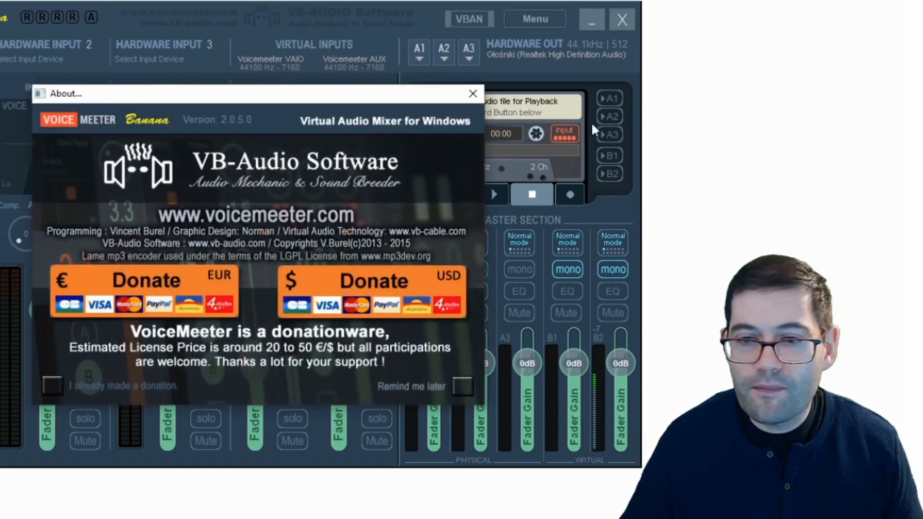
Close the About dialog to reveal the mixer's input strips and master section.
left_click(472, 92)
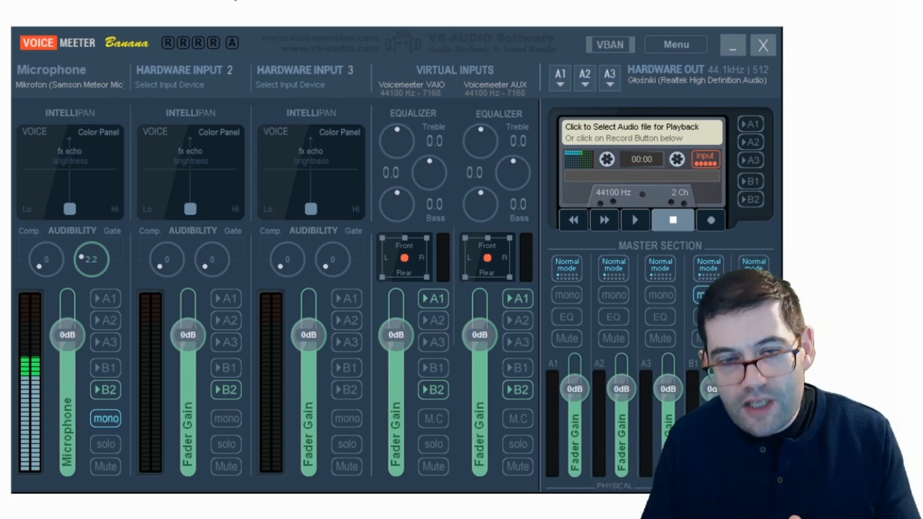
left_click(707, 294)
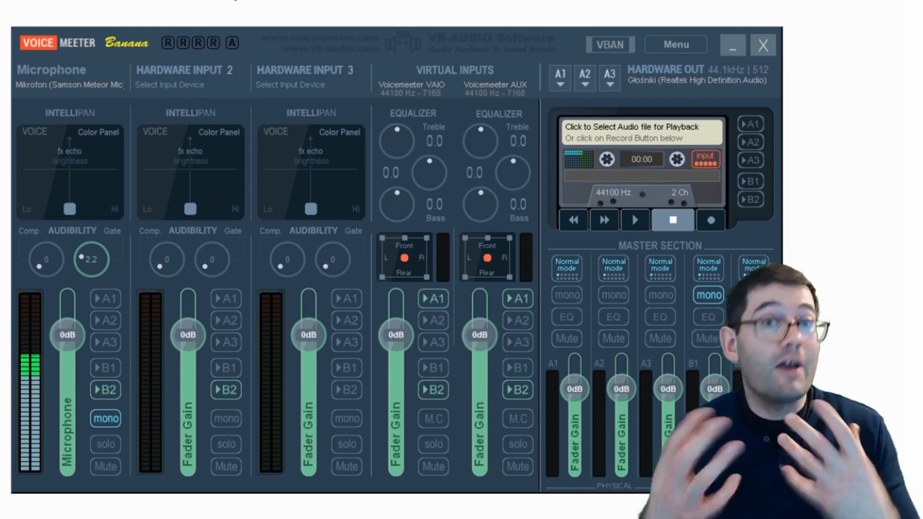